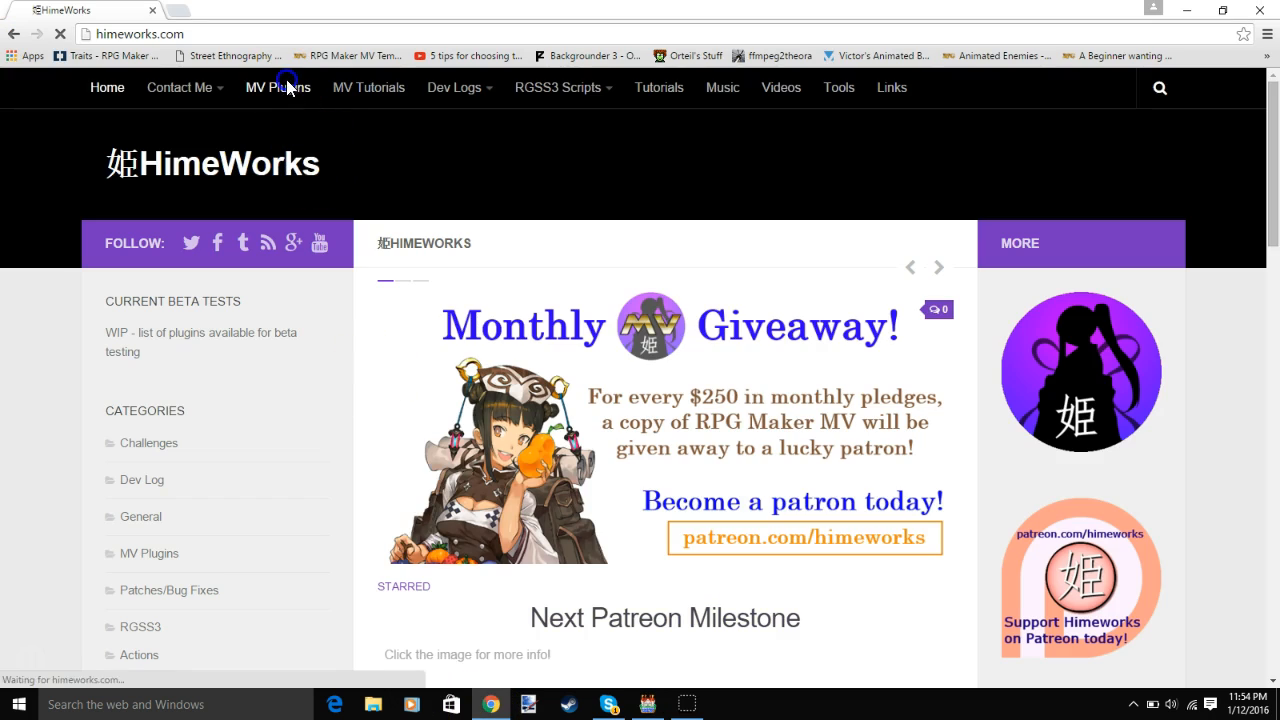
Save the BattleWeather plugin from the MV Plugins page into js/plugins and set it ON.
click(278, 87)
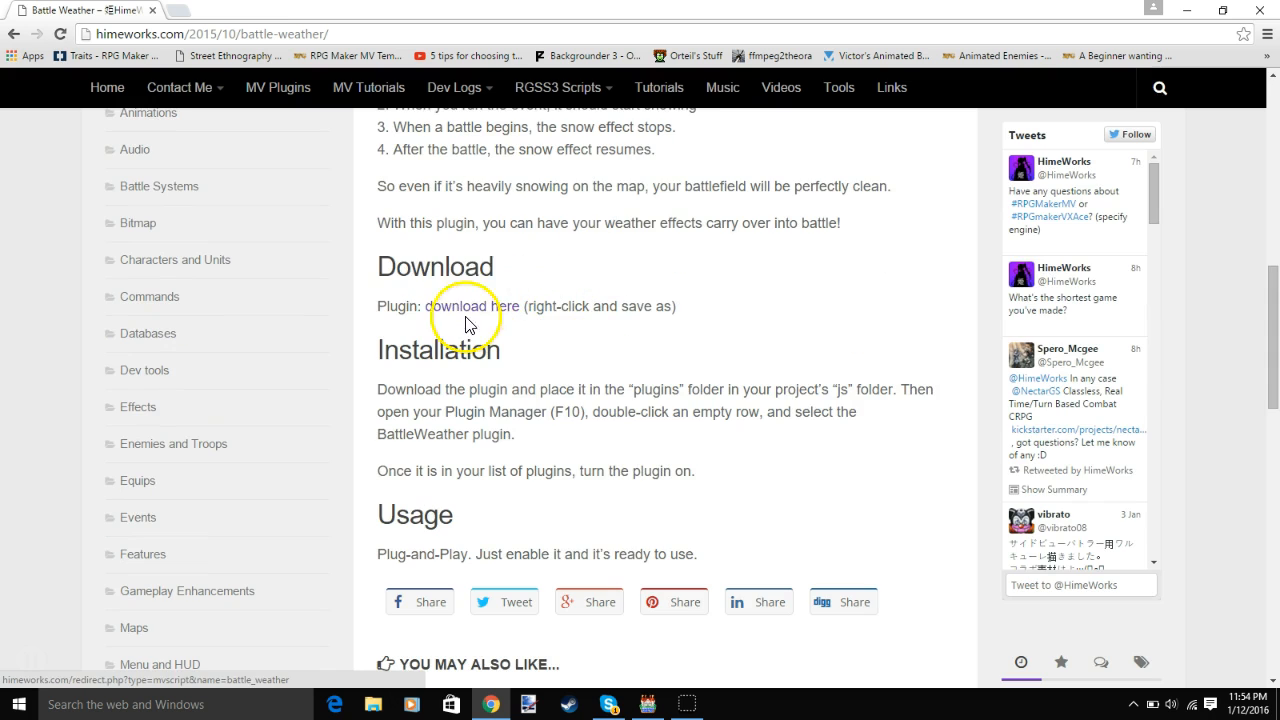
right_click(463, 306)
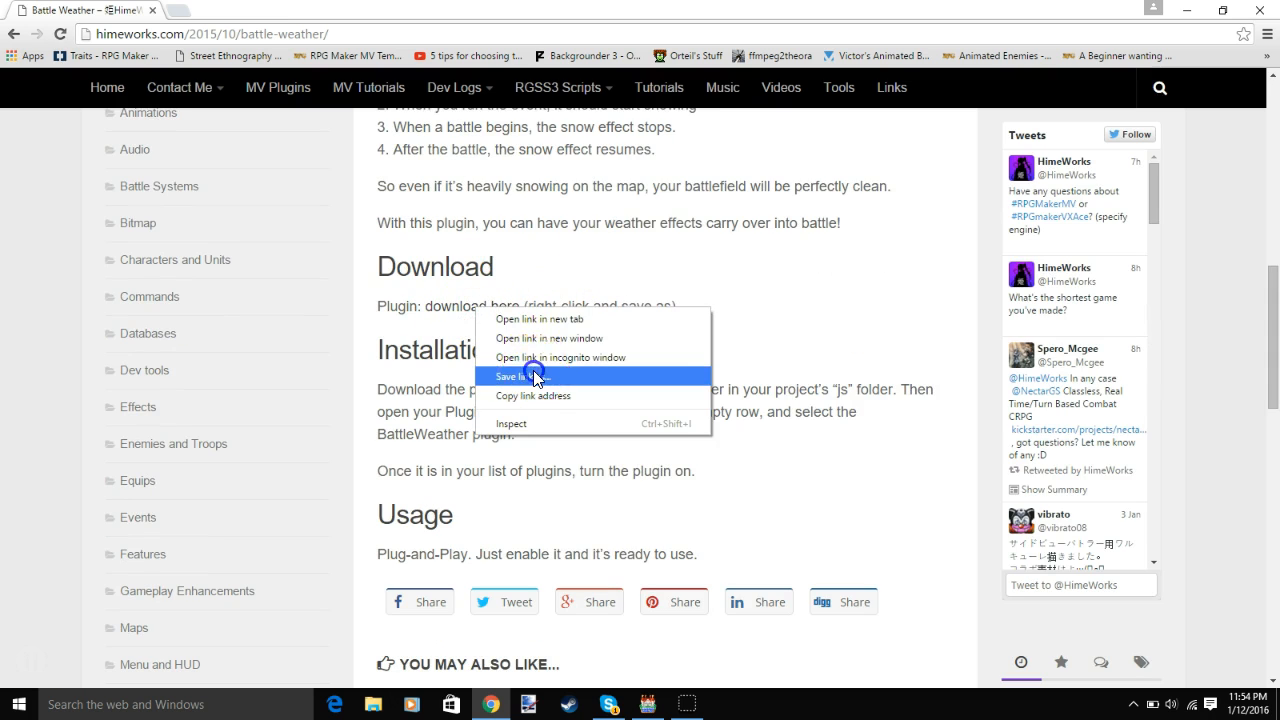
click(521, 376)
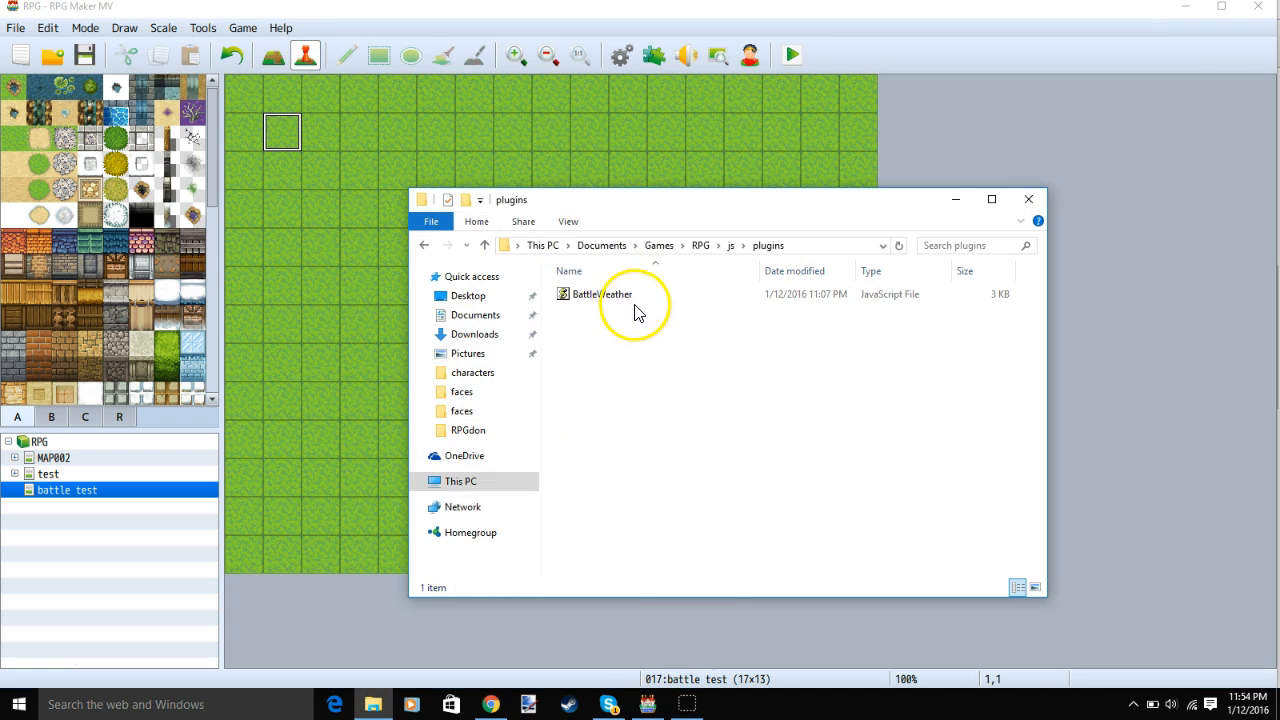
click(1028, 199)
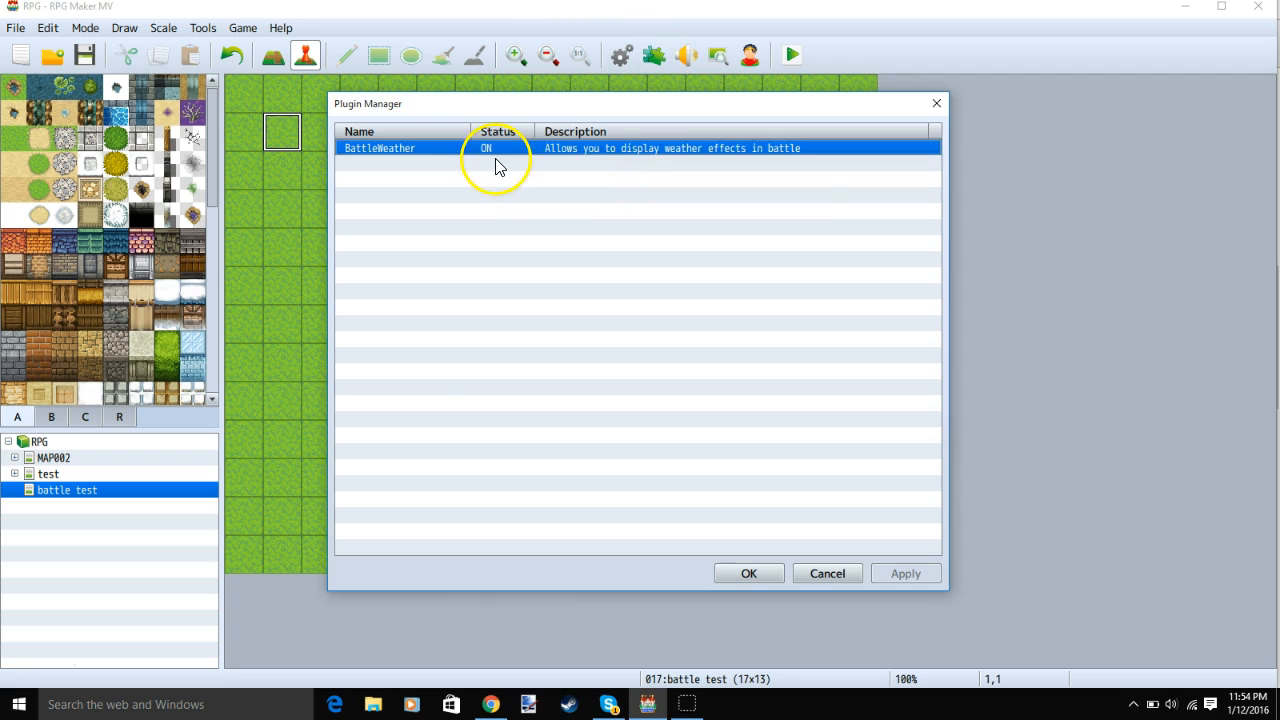
double_click(500, 148)
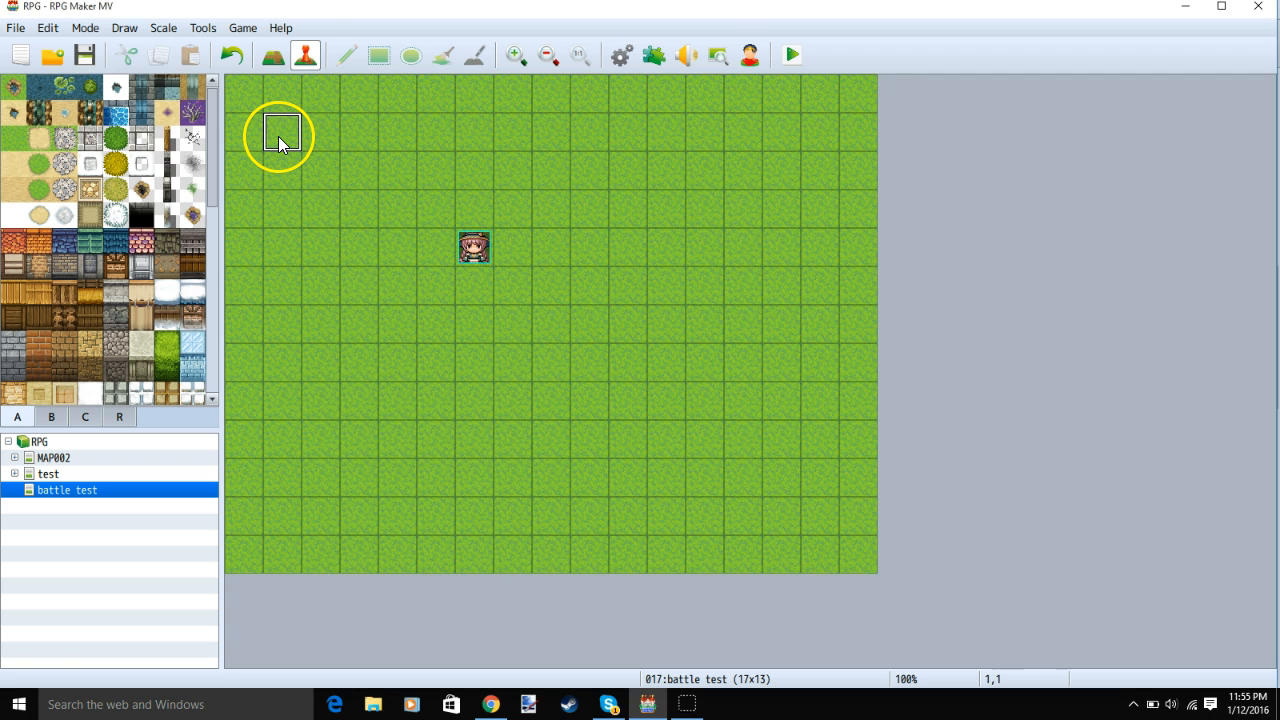
mouse_move(342, 173)
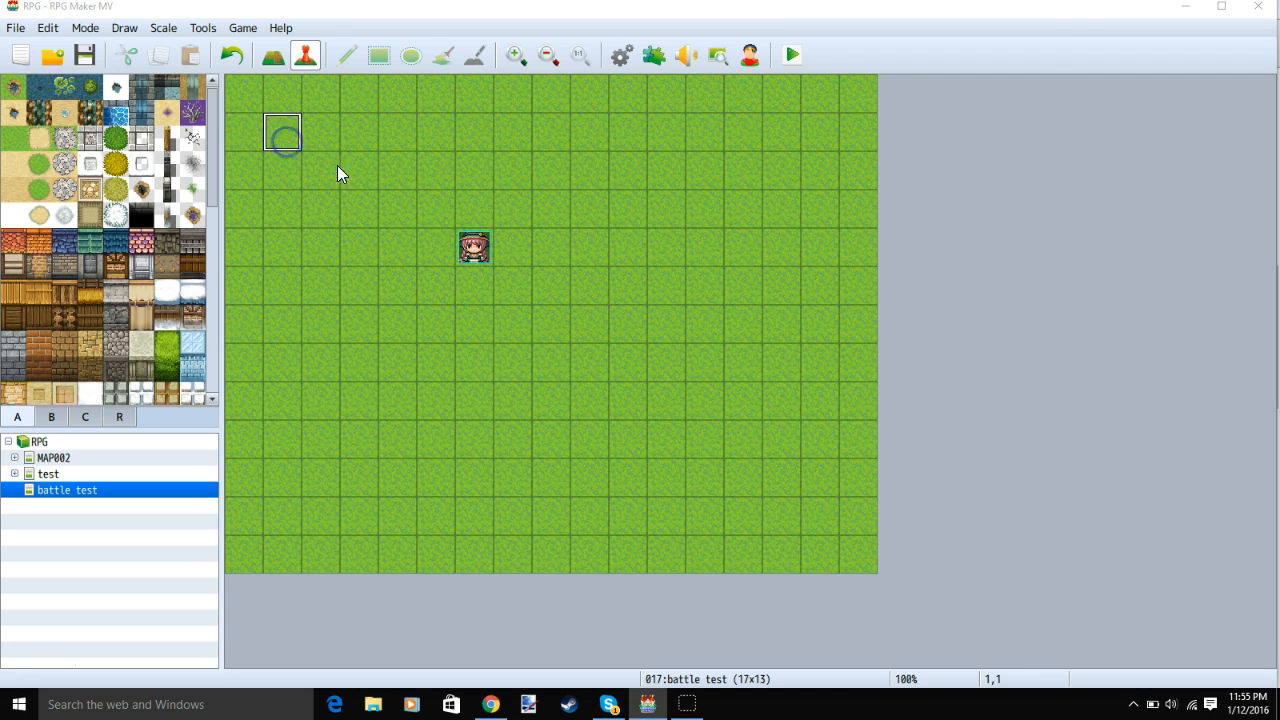
Create an autorun event whose Set Weather Effect command uses Snow, power 5, 60 frames.
double_click(282, 133)
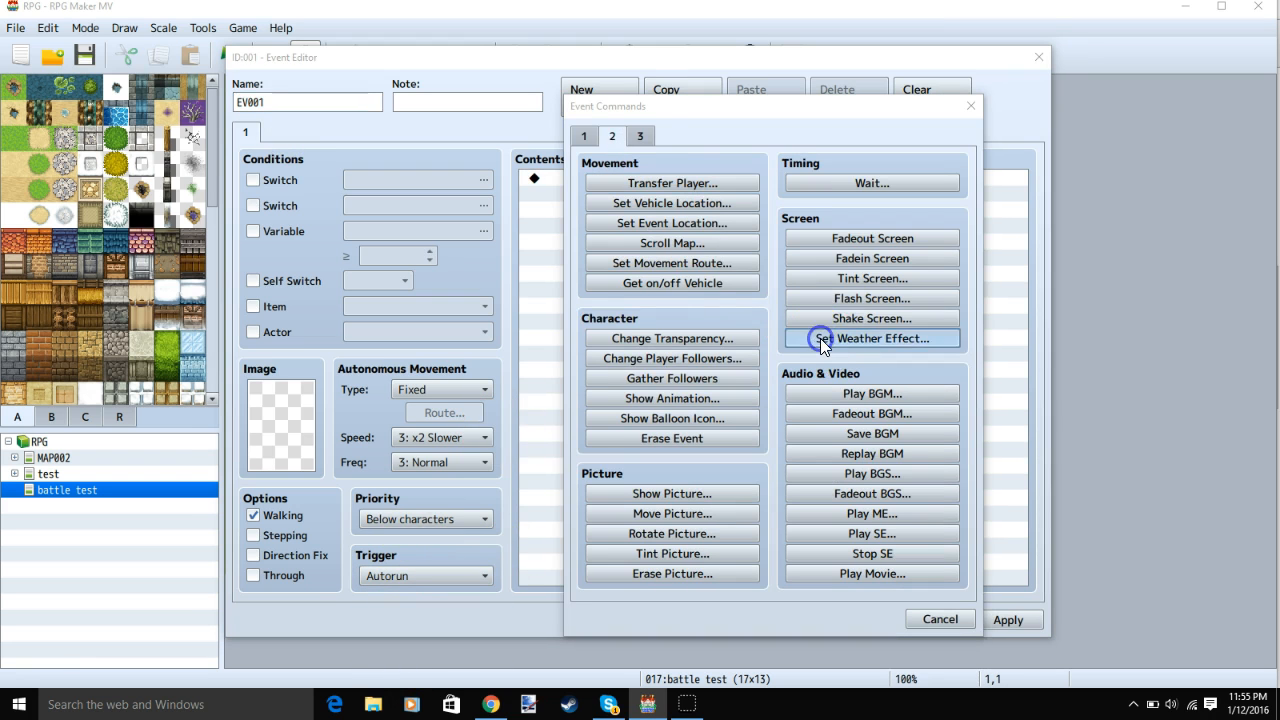
click(871, 338)
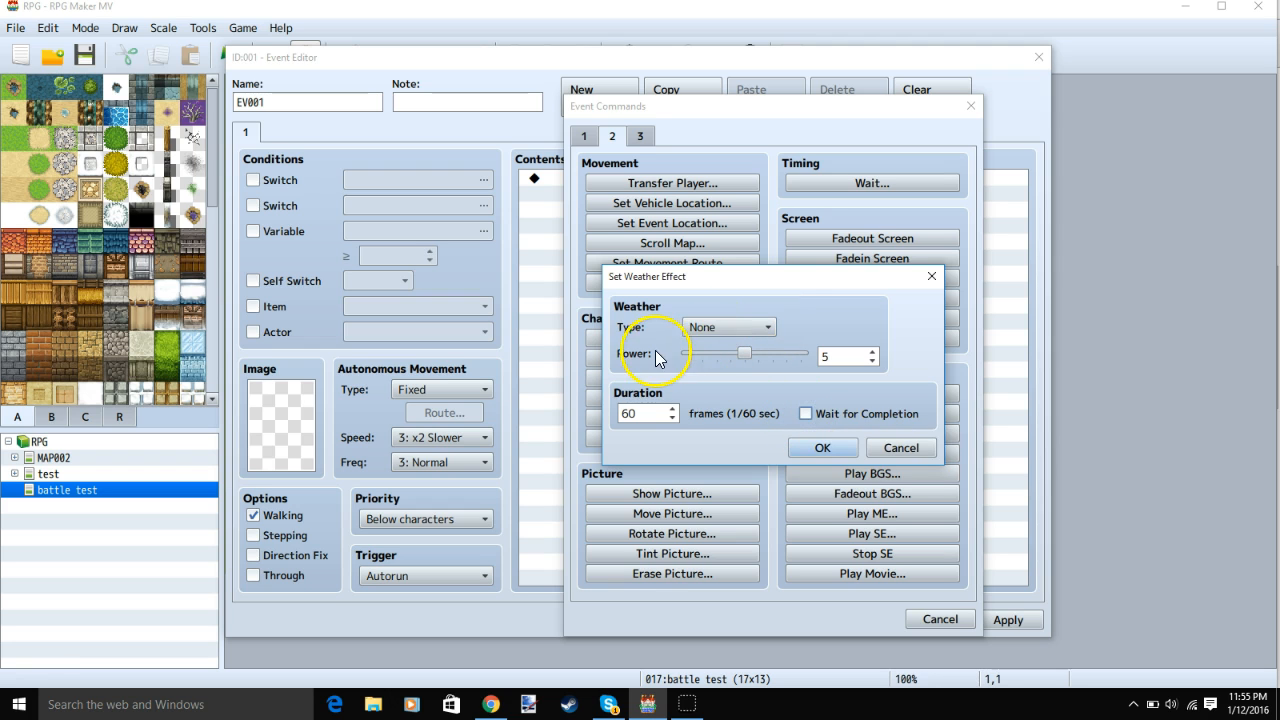
click(728, 326)
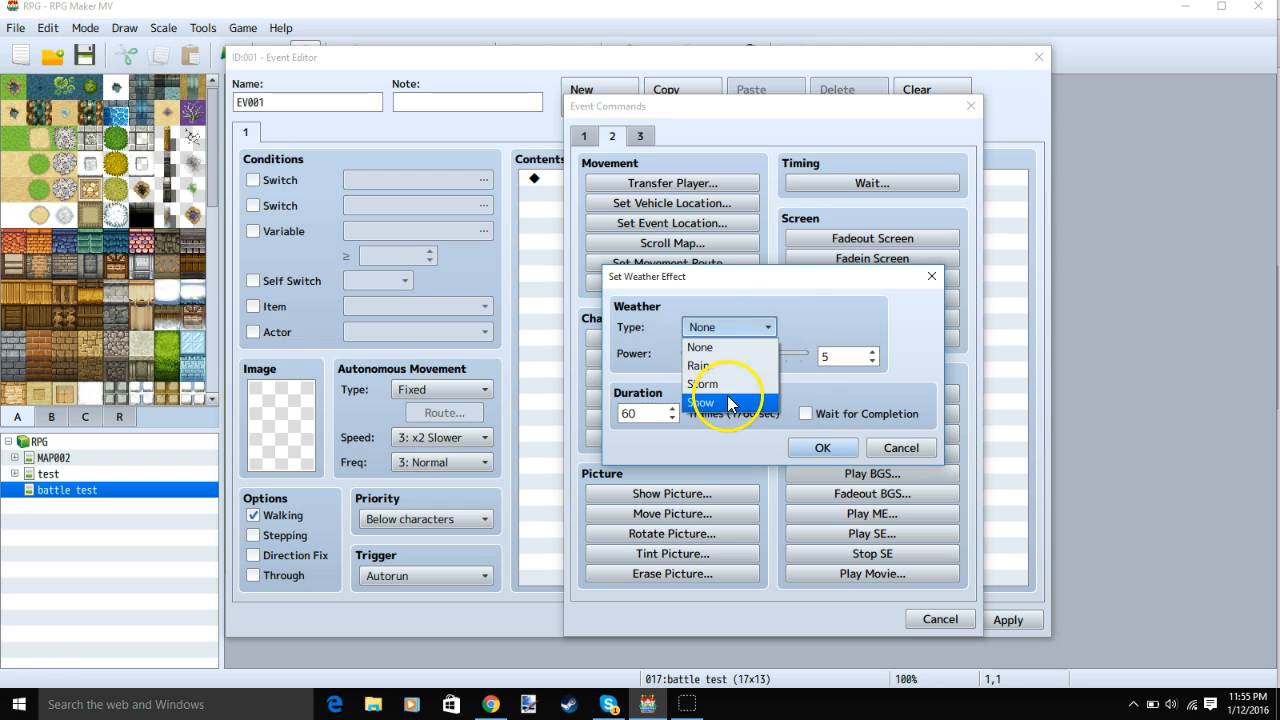
click(703, 402)
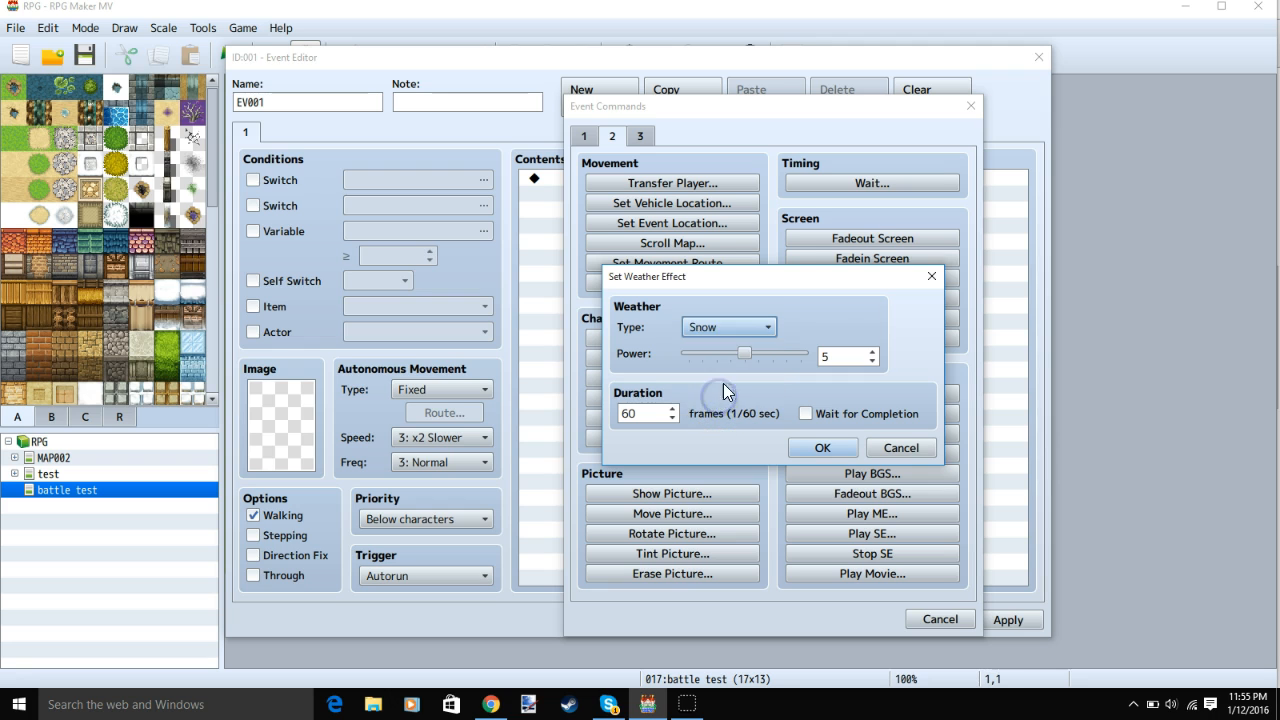
click(822, 447)
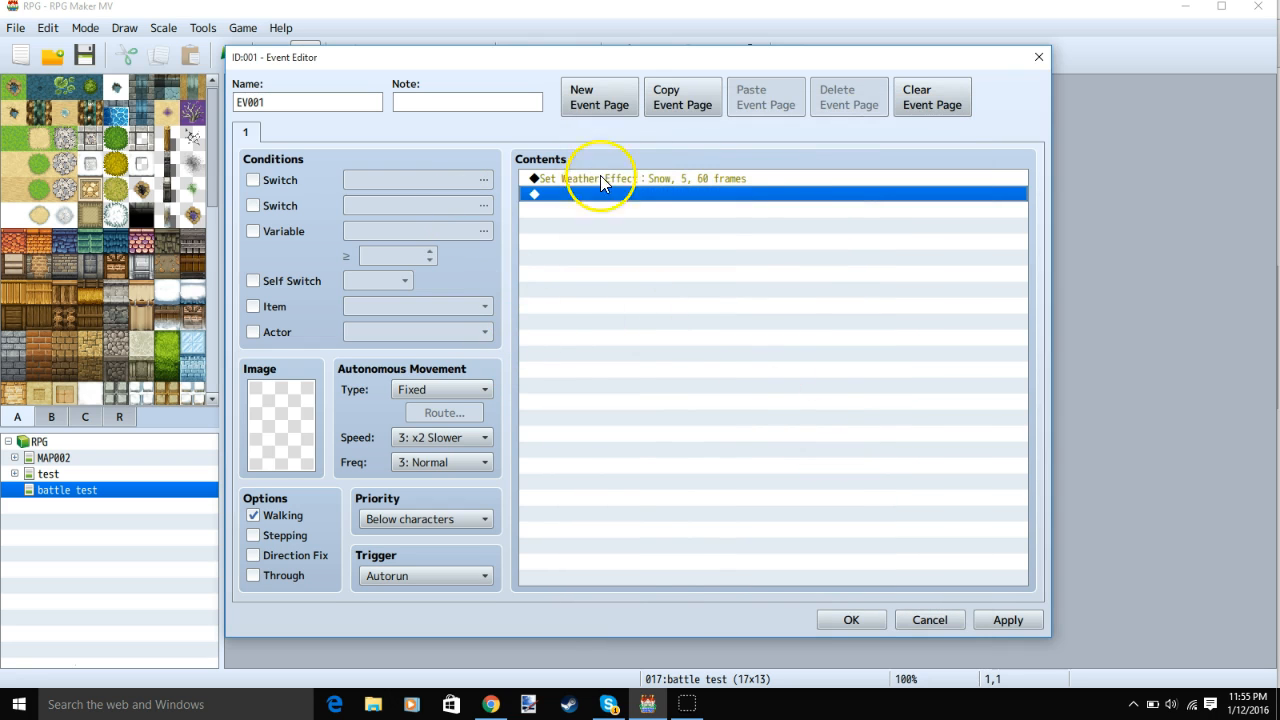
Add a page 2 conditioned on self switch A, have page 1 set A ON, and confirm.
click(598, 96)
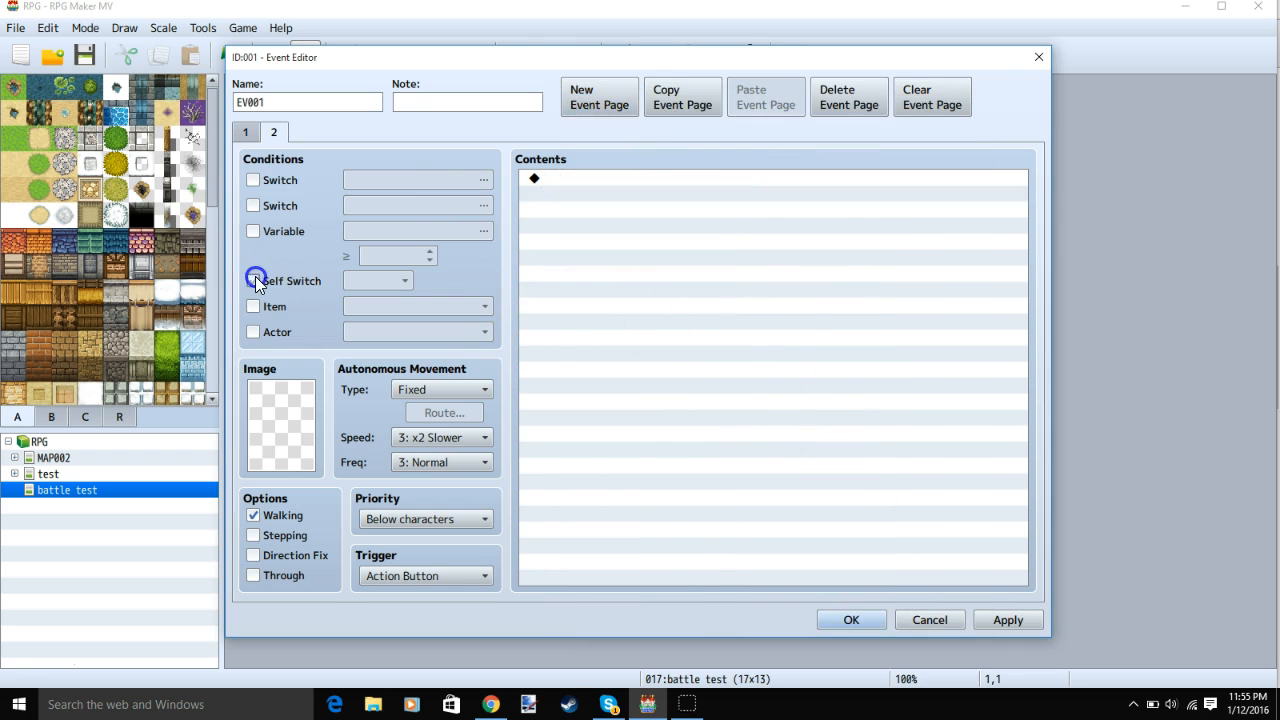
click(246, 132)
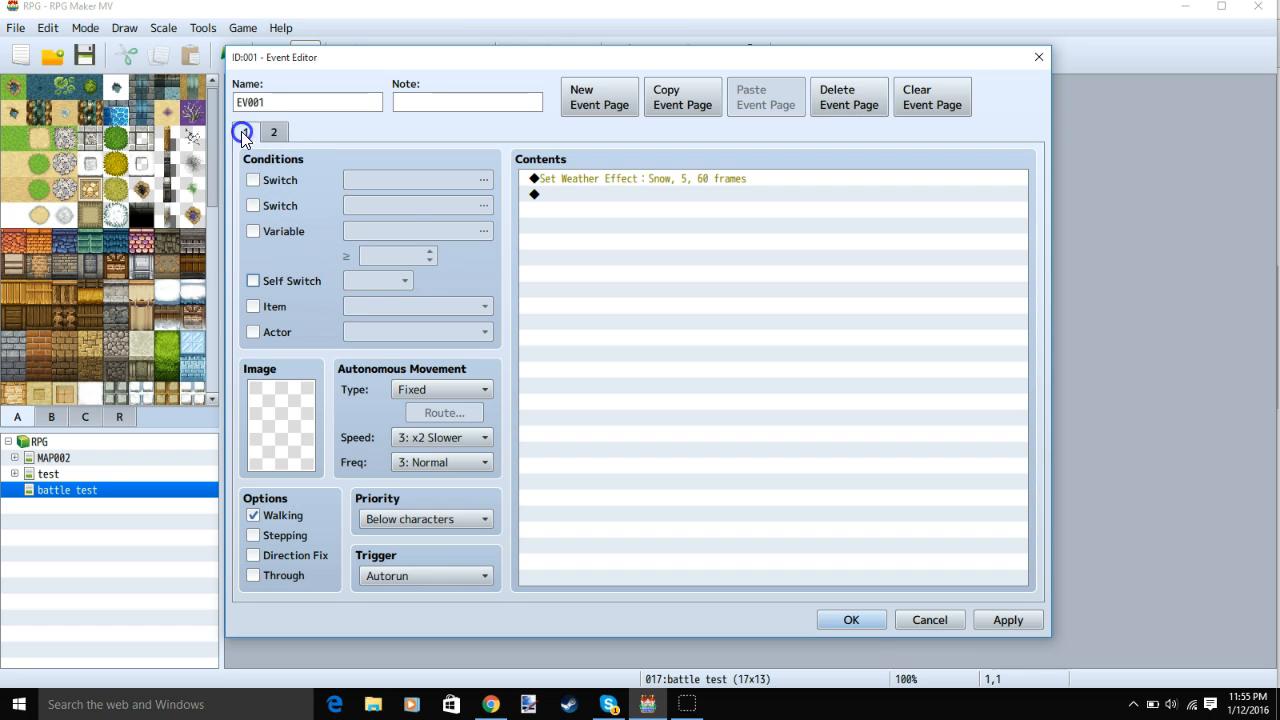
double_click(555, 195)
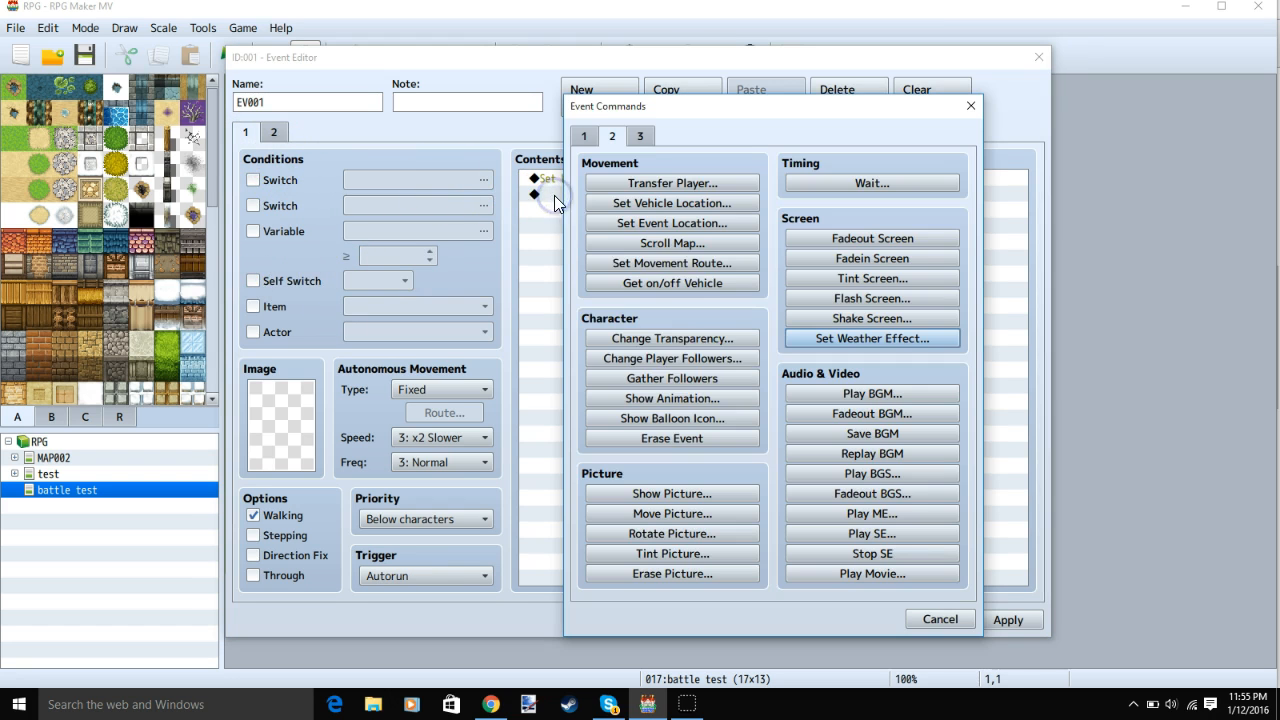
click(584, 135)
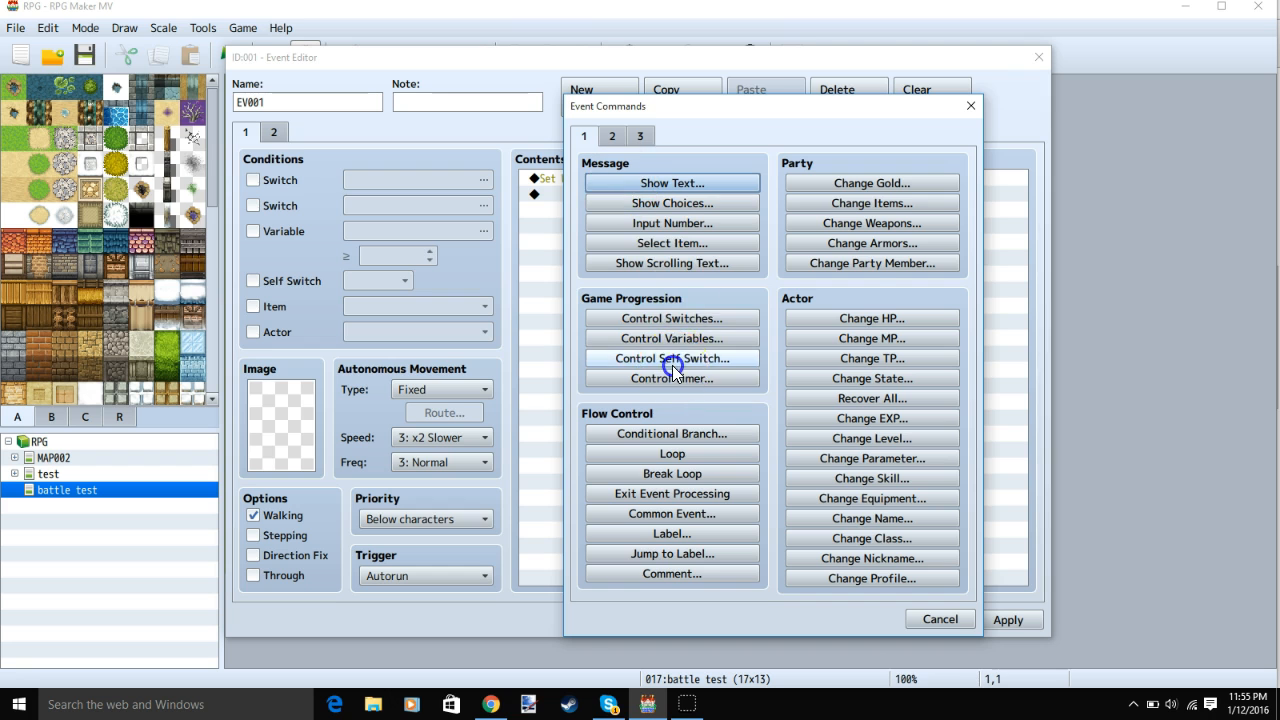
click(671, 358)
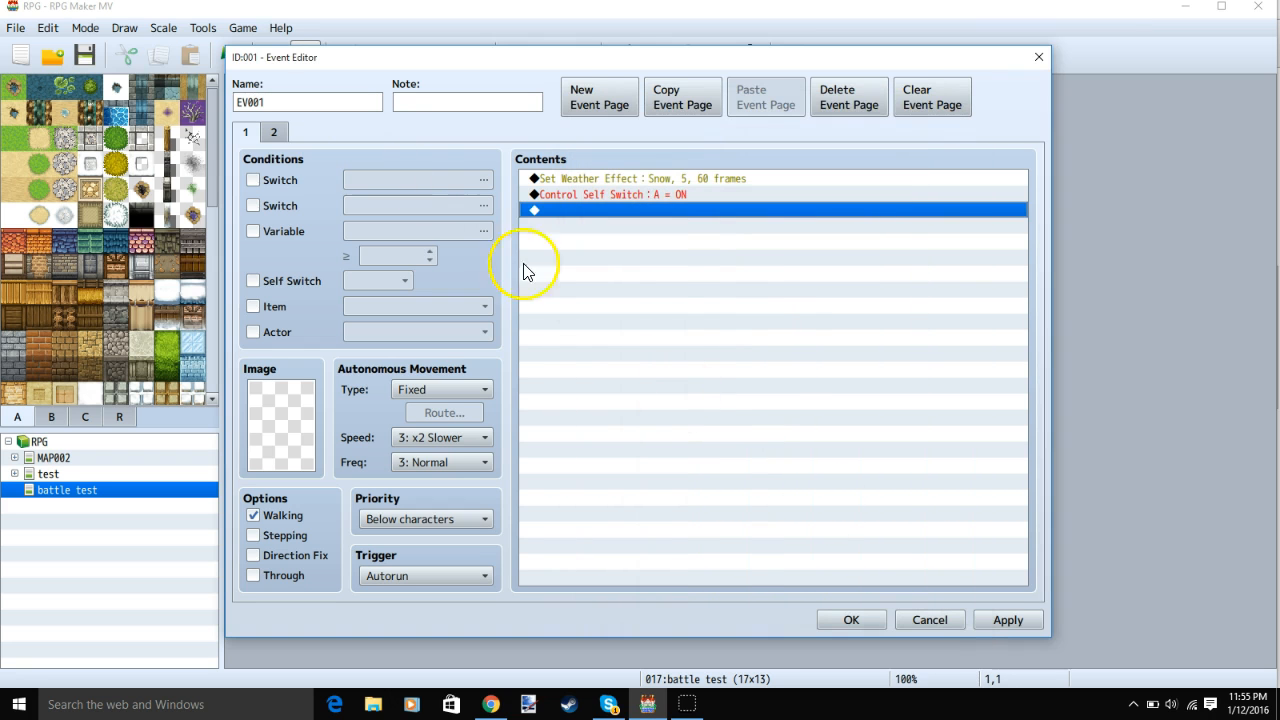
click(850, 619)
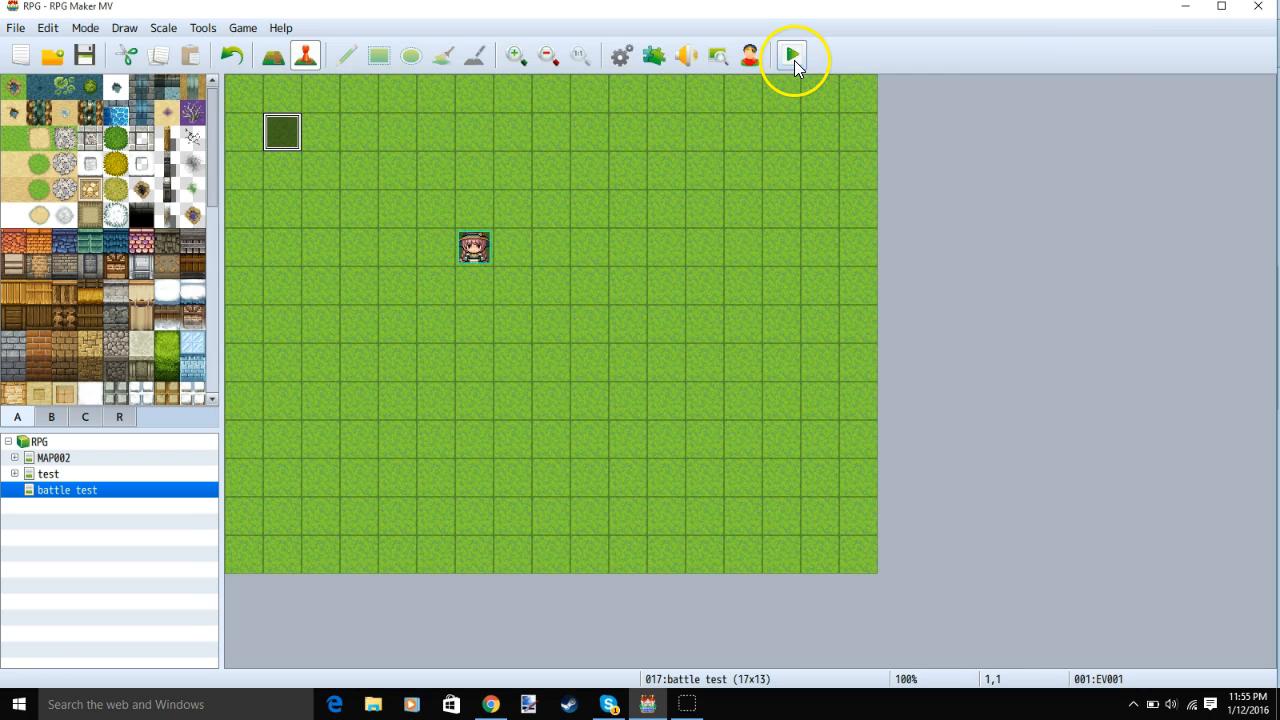
Start a playtest of the battle test map, saving project changes first.
click(791, 55)
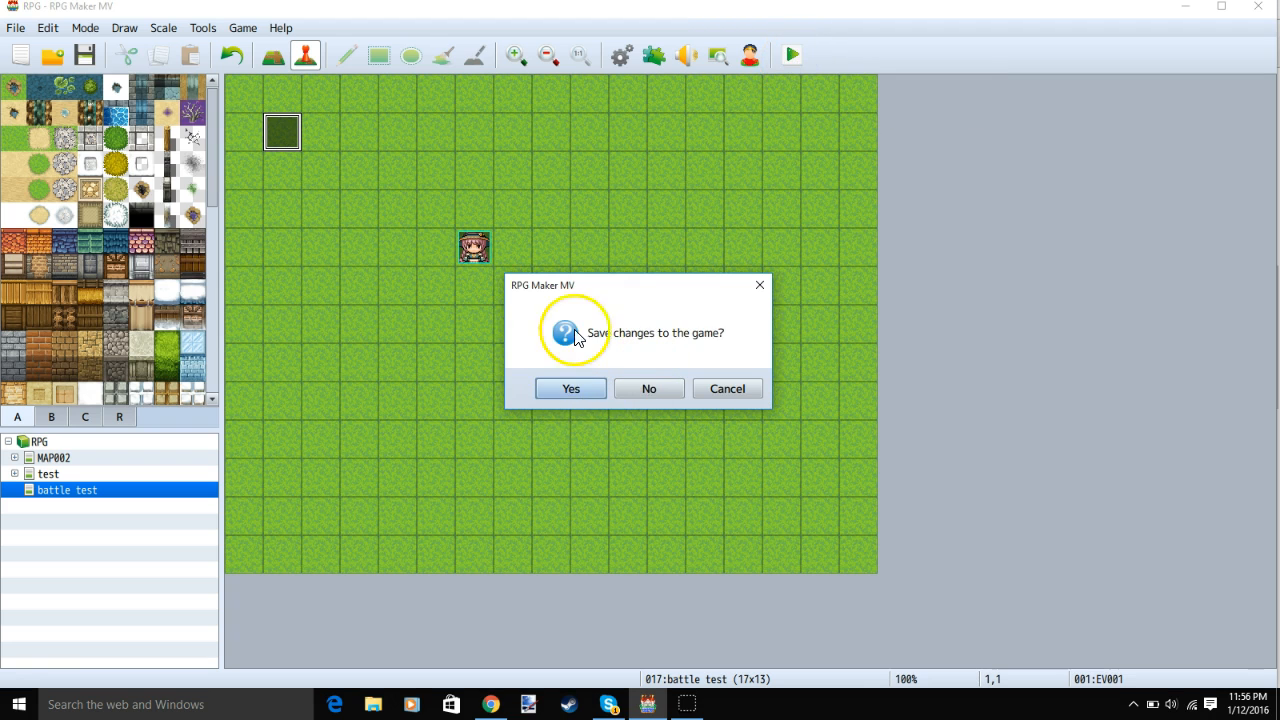
click(570, 388)
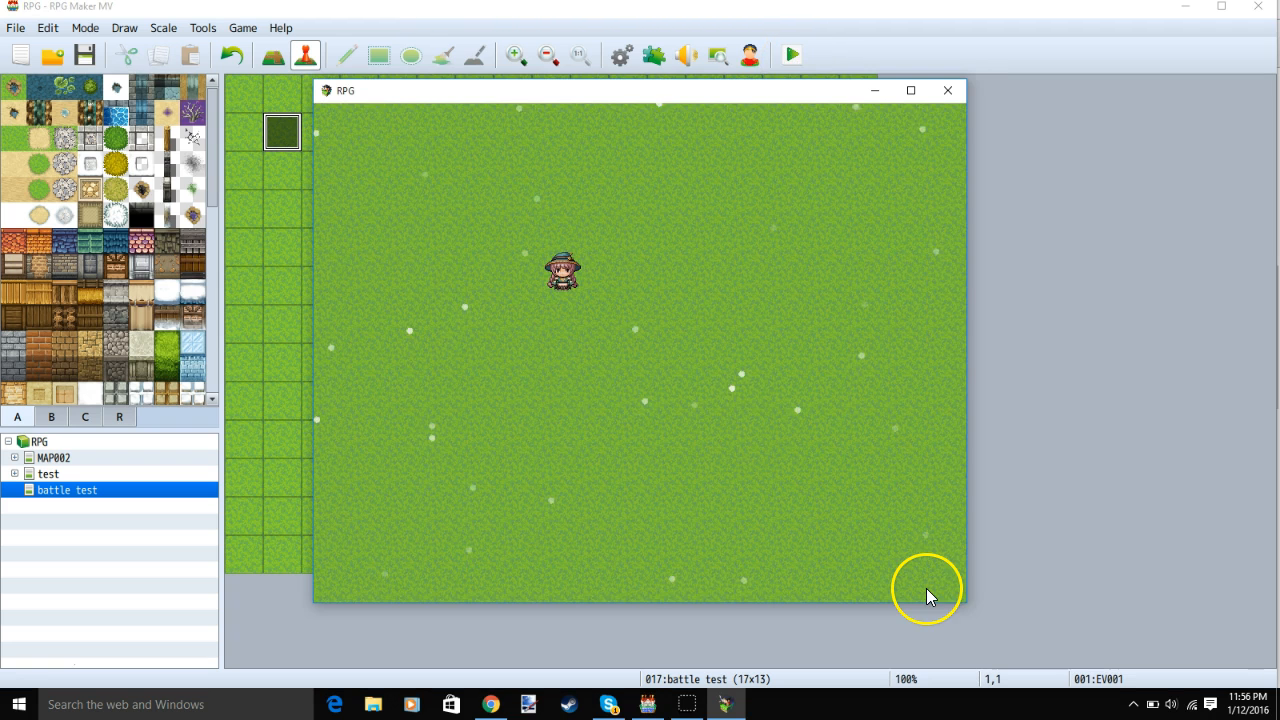